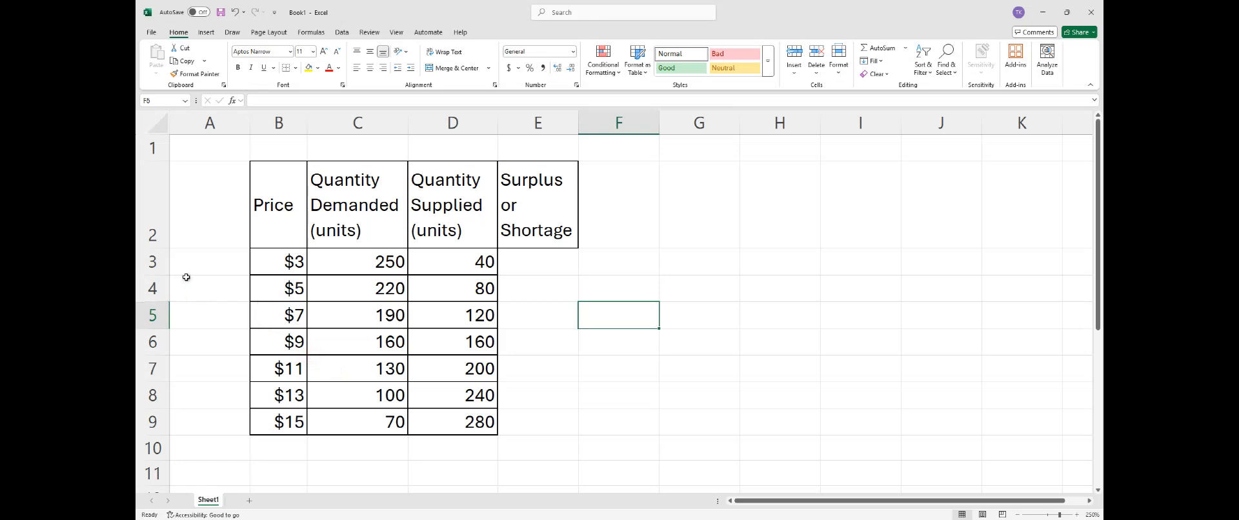
pyautogui.moveTo(262, 275)
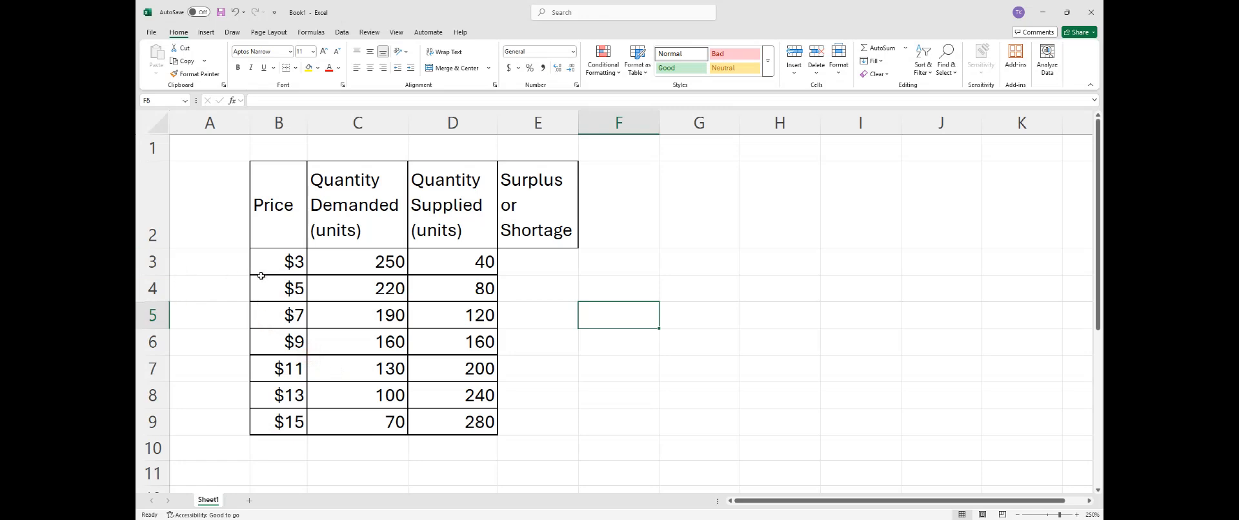
pyautogui.moveTo(521, 195)
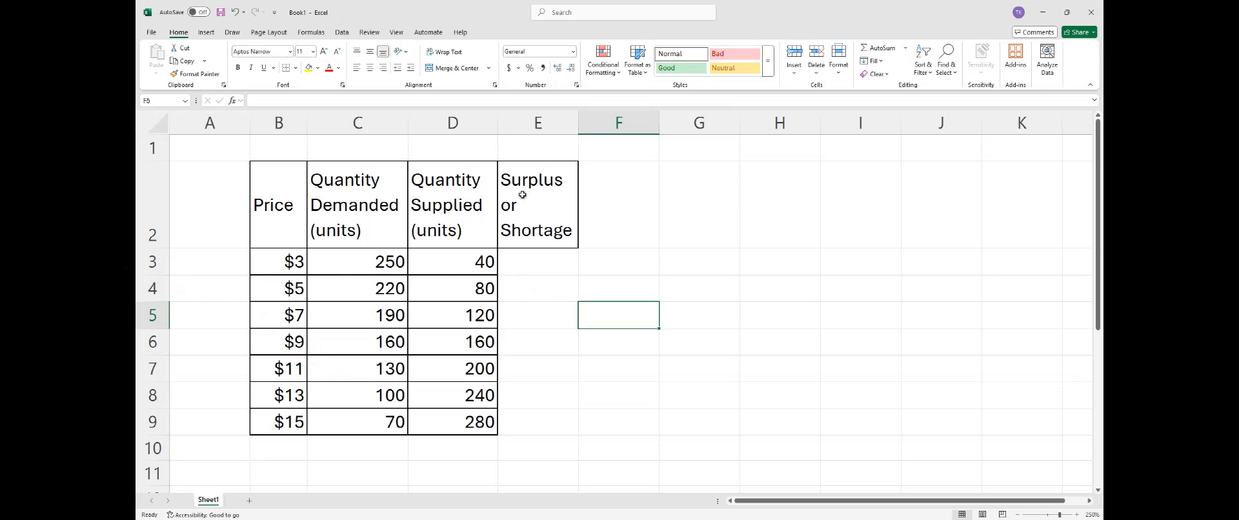
# Enter =D3-C3 in E3, yielding -210 as 40 supplied minus 250 demanded at $3
pyautogui.click(537, 203)
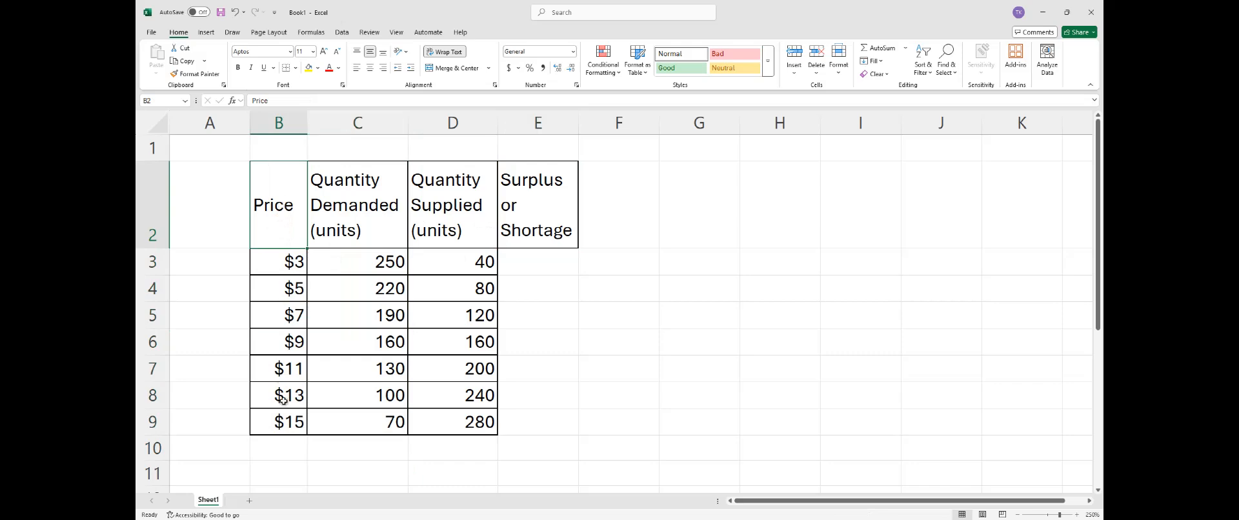
pyautogui.moveTo(516, 301)
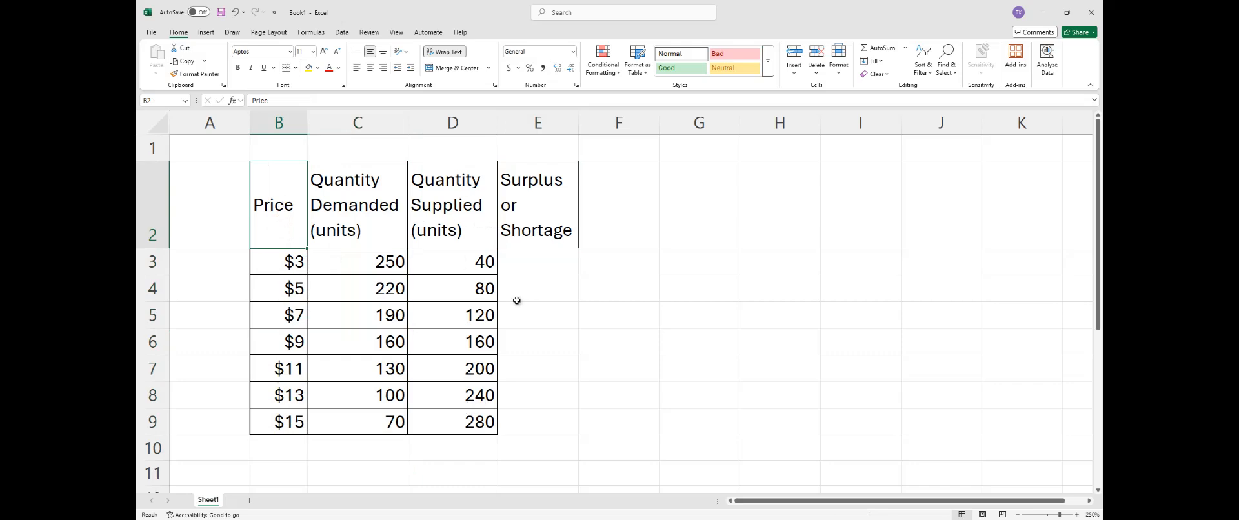
pyautogui.click(537, 261)
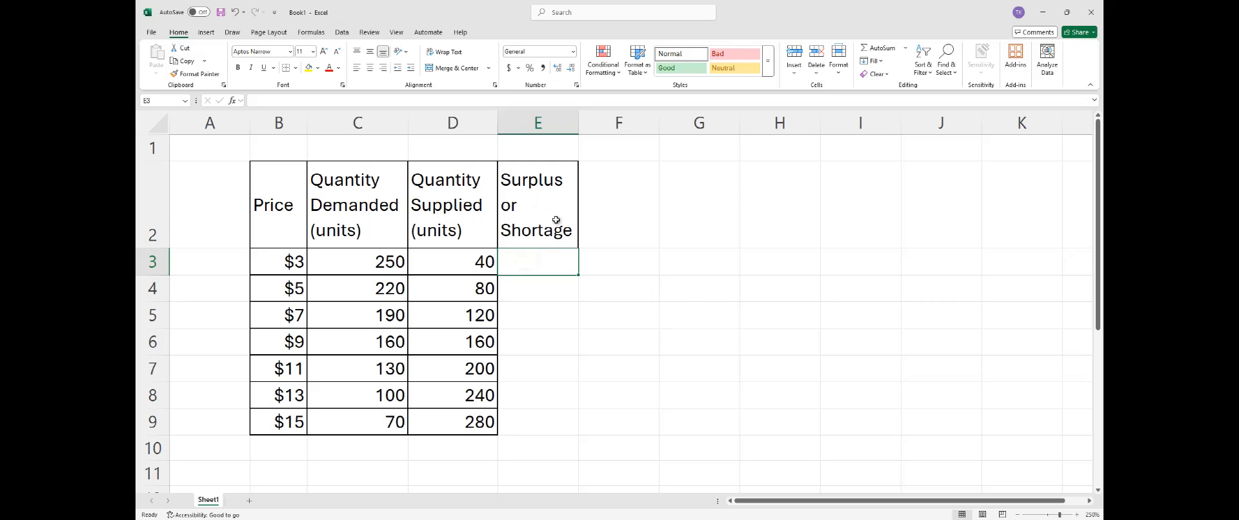
pyautogui.moveTo(536, 199)
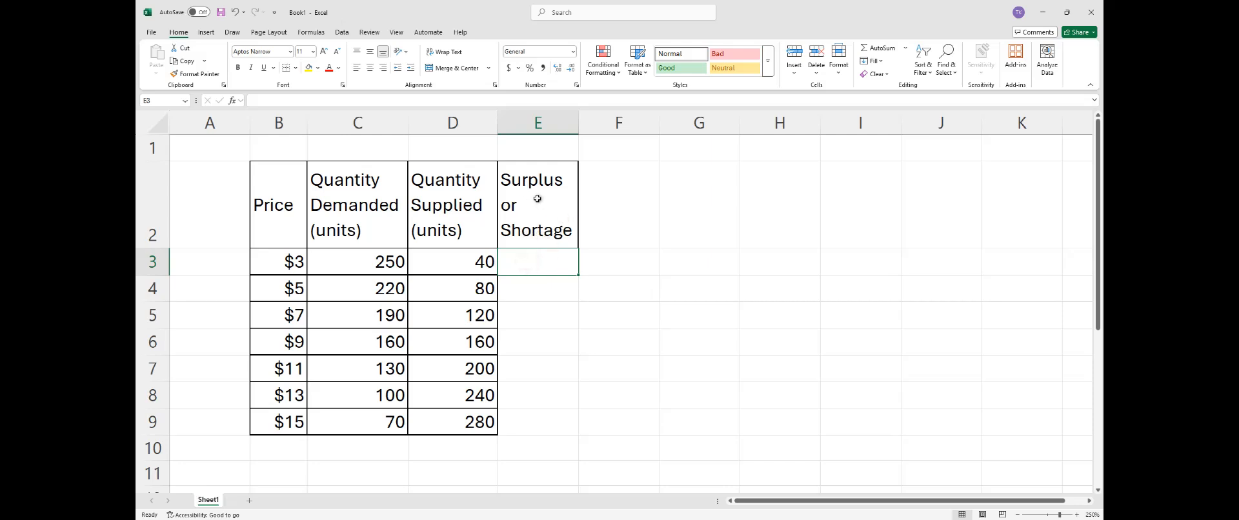
pyautogui.moveTo(560, 307)
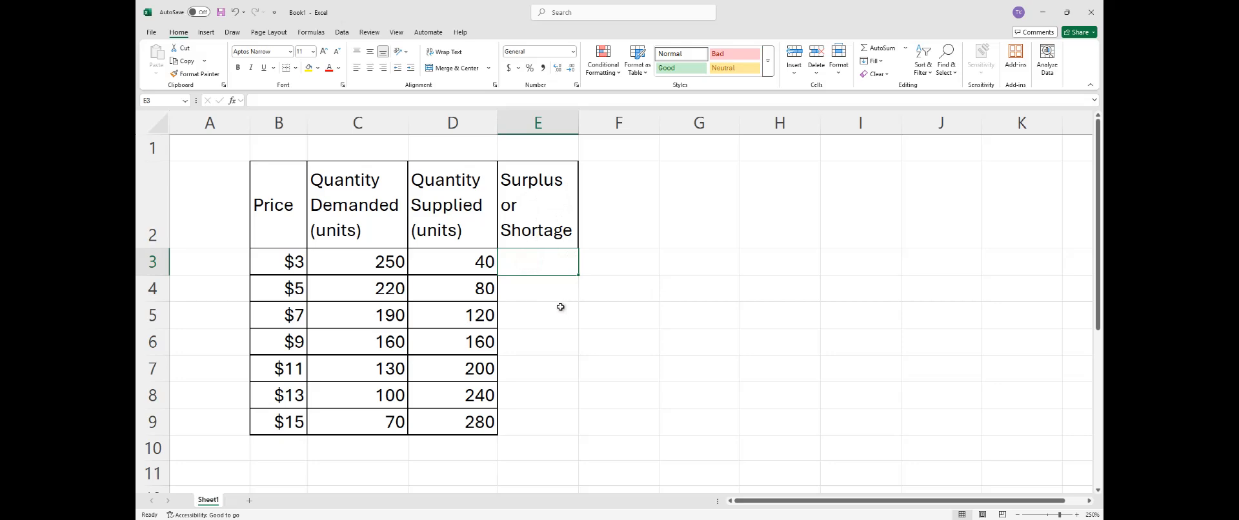
pyautogui.write('=')
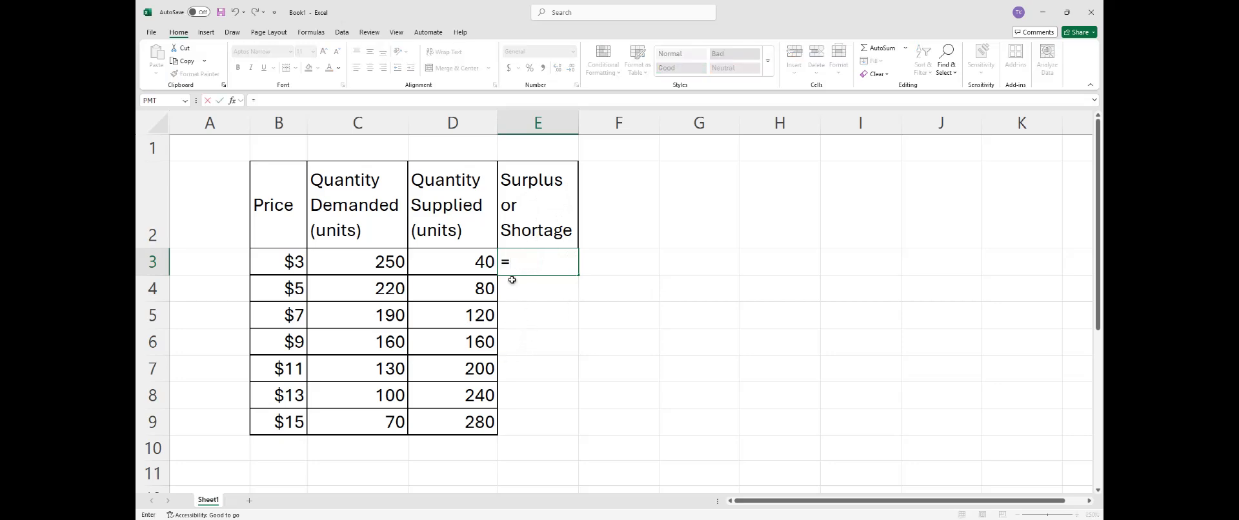
pyautogui.click(451, 262)
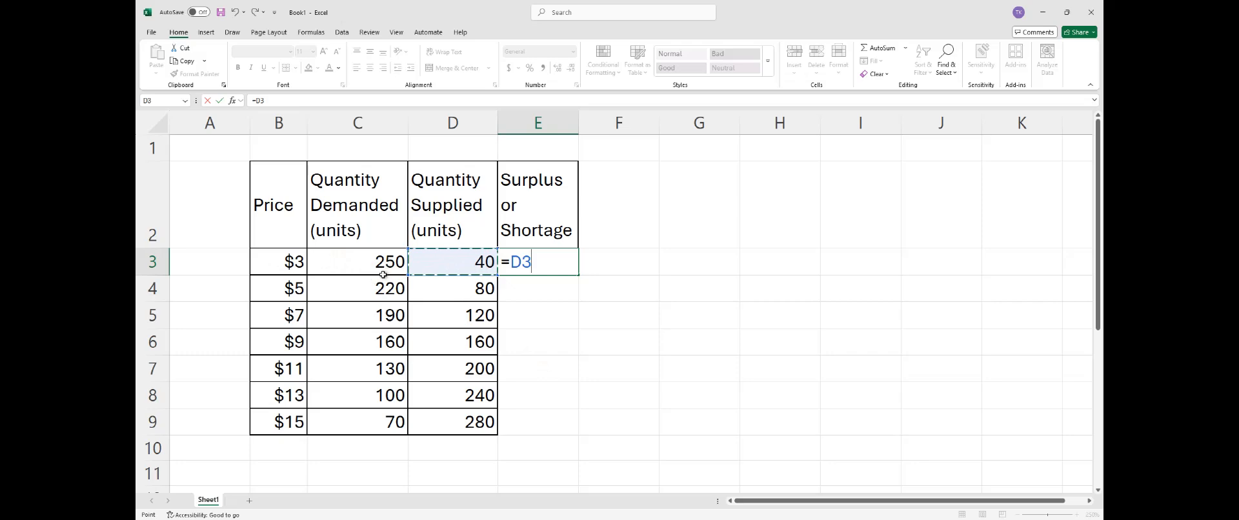
pyautogui.click(356, 262)
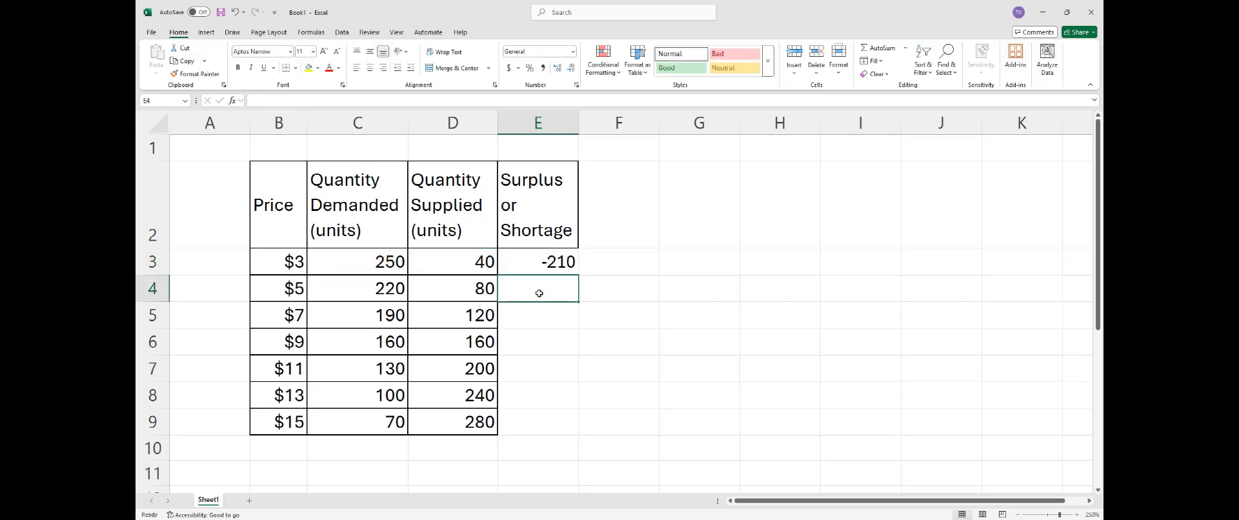
pyautogui.click(537, 262)
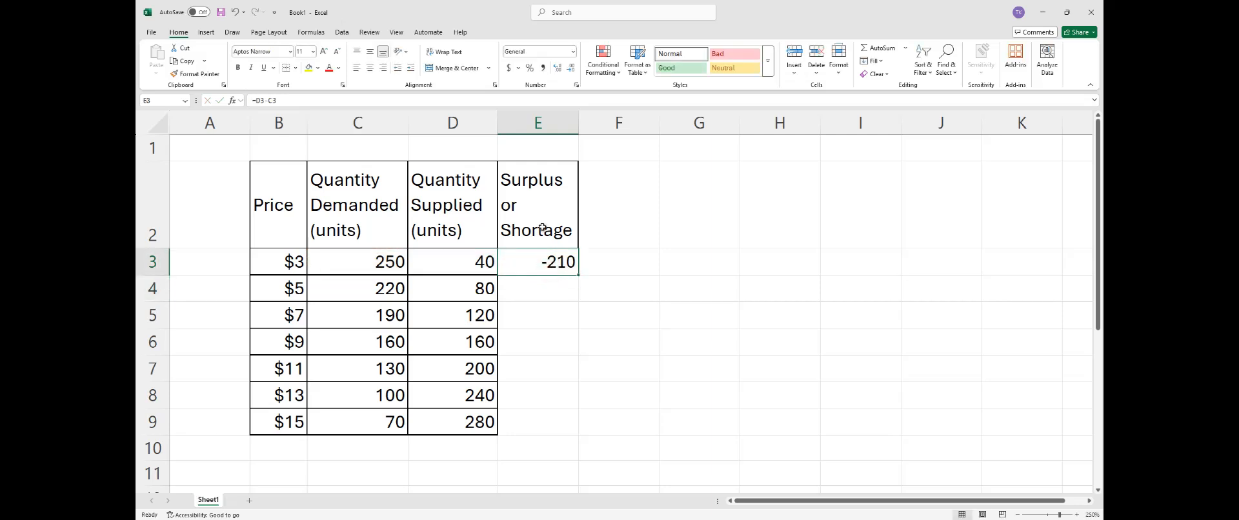
# Fill the formula down to the $15 row (values -210 to 210) and colour the $9 row yellow
pyautogui.moveTo(579, 275); pyautogui.dragTo(578, 369)
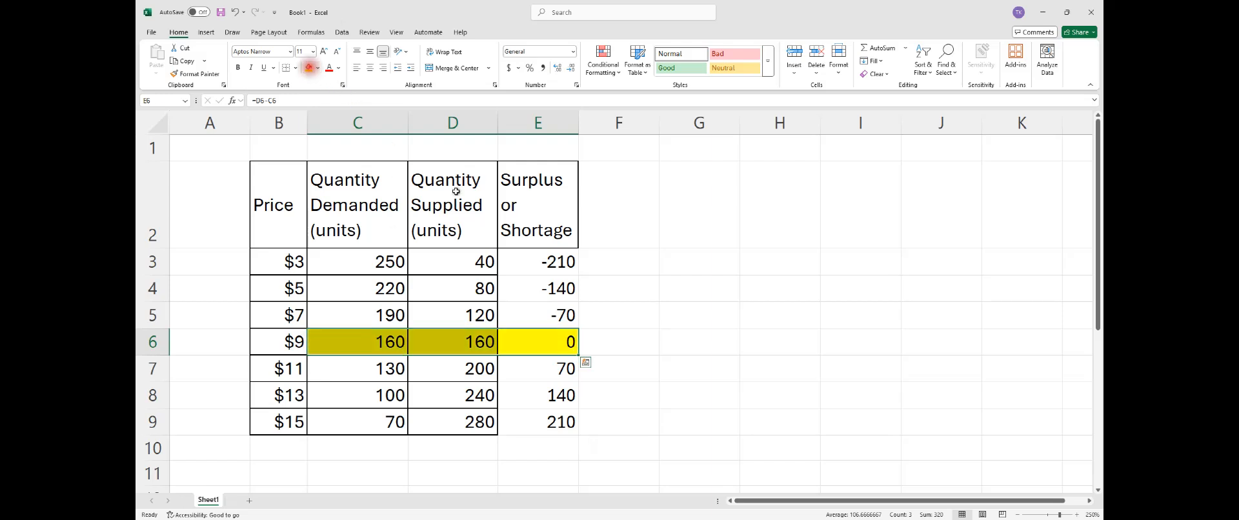
pyautogui.click(698, 342)
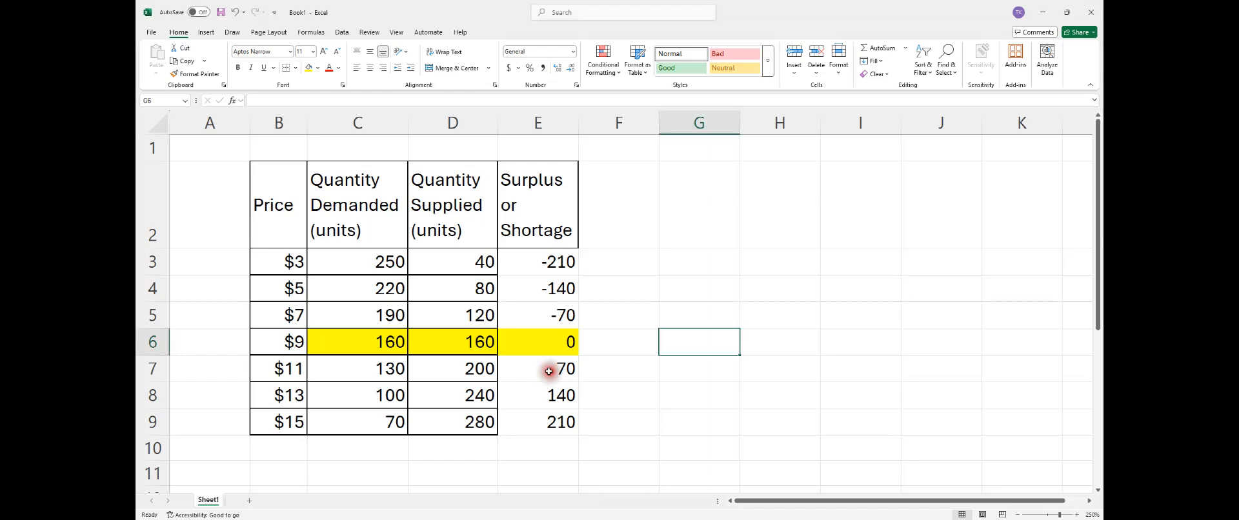
pyautogui.click(537, 368)
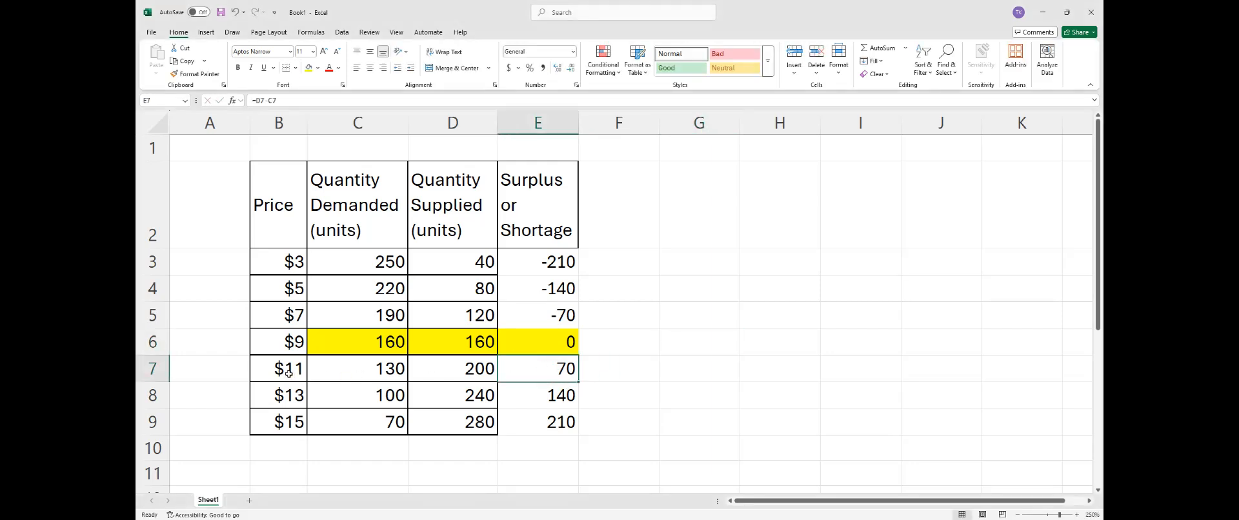
pyautogui.click(357, 368)
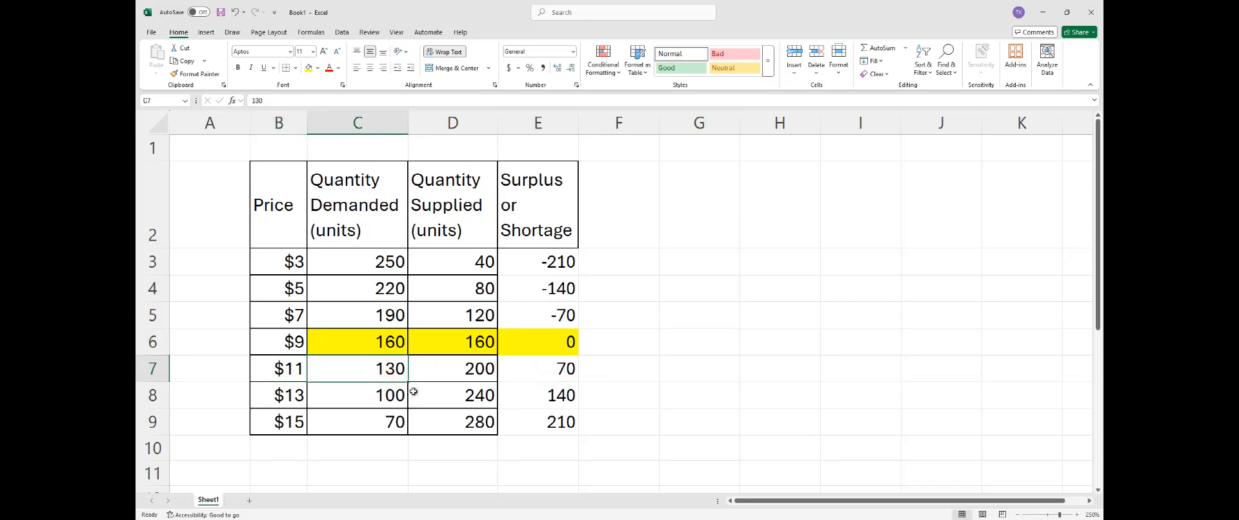
pyautogui.click(452, 368)
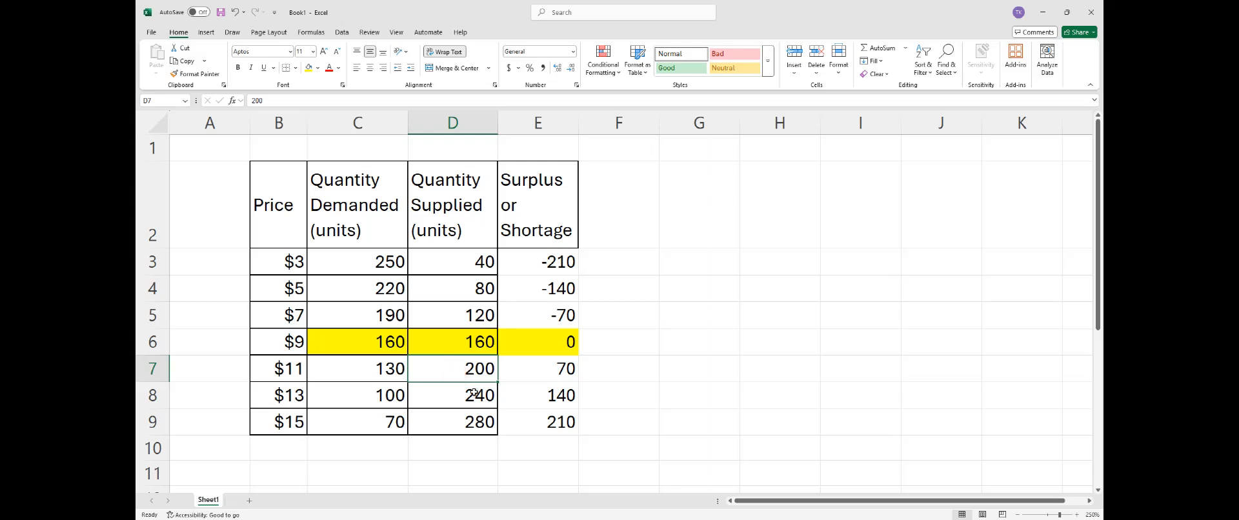
pyautogui.click(537, 367)
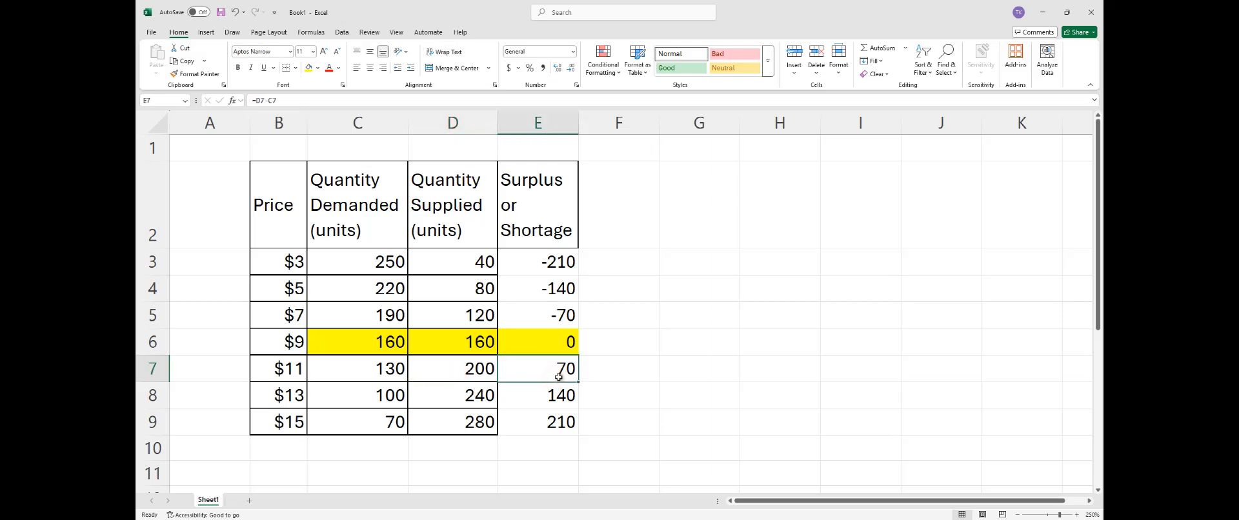
pyautogui.moveTo(537, 368); pyautogui.dragTo(537, 421)
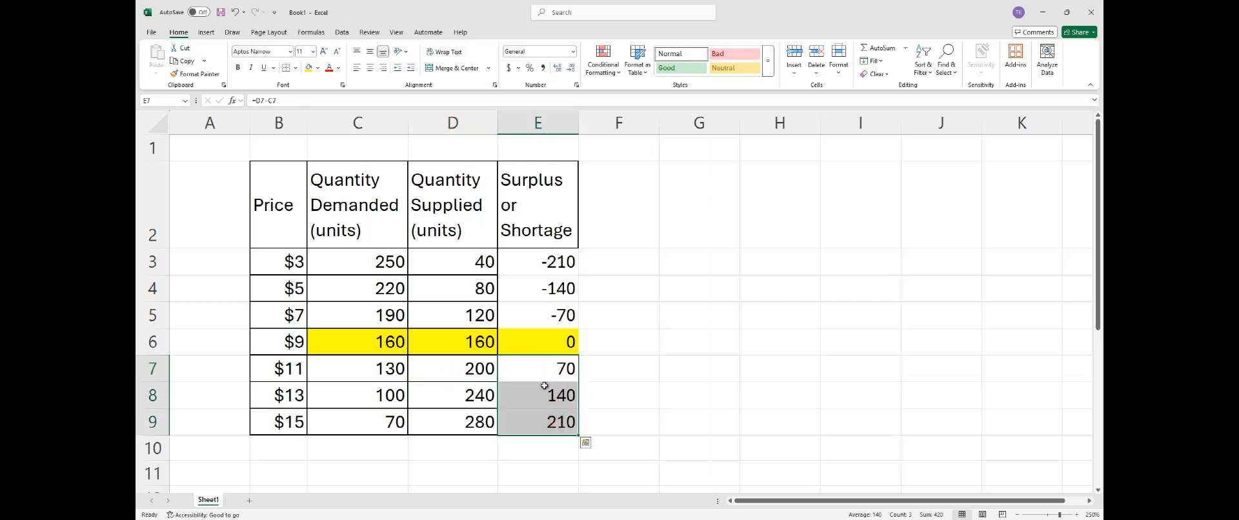